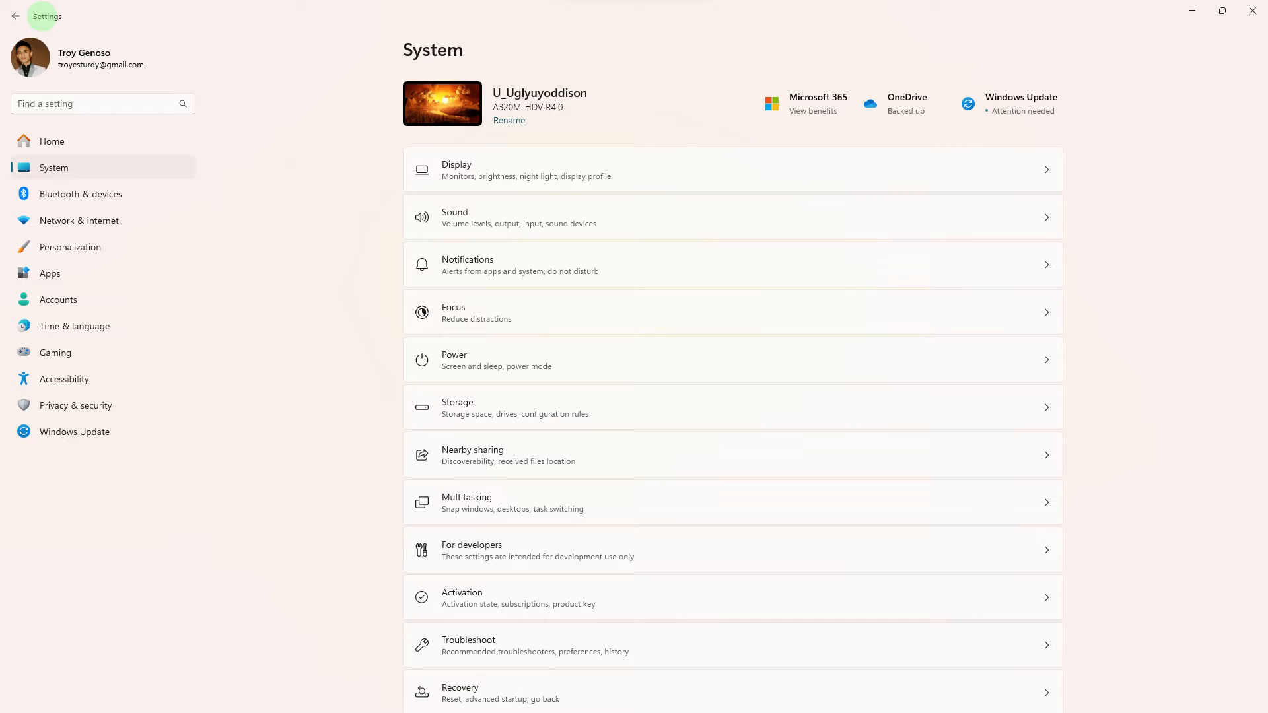
{"action": "mouse_move", "coordinate": [32, 37]}
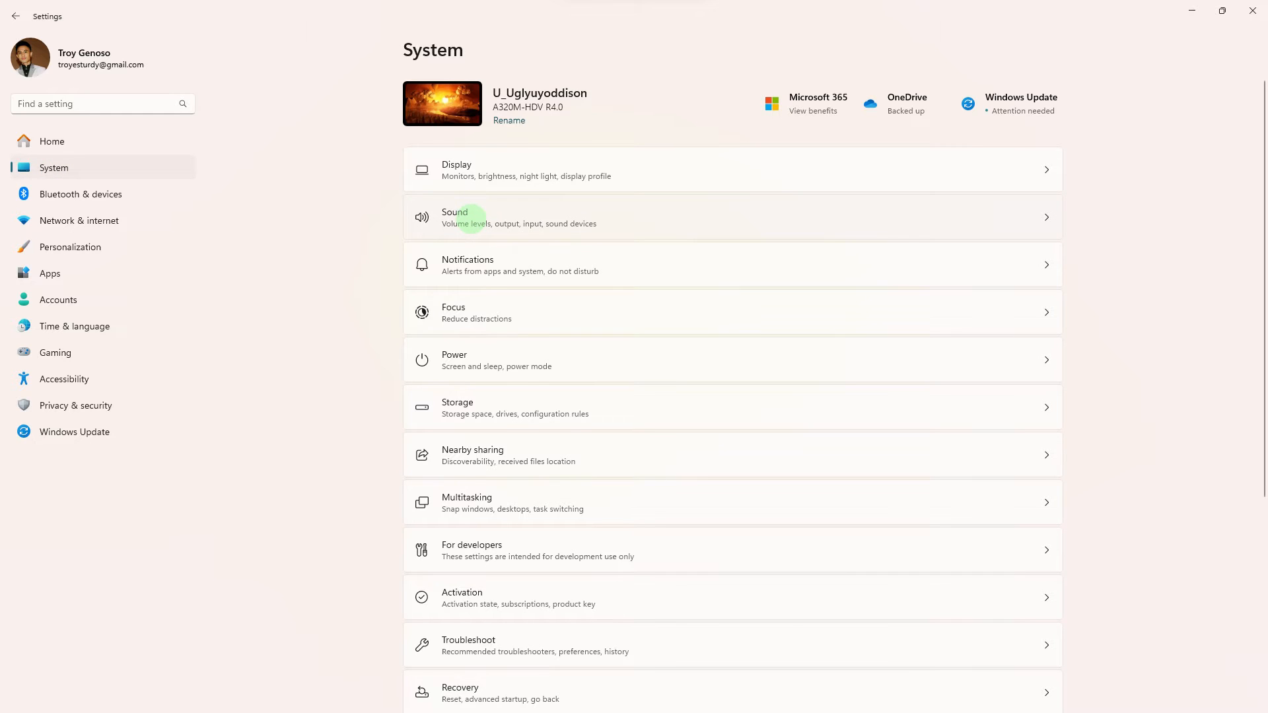
- Reach Steam Settings > Voice and expand the Voice Input Device list, still on Default
{"action": "left_click", "coordinate": [471, 218]}
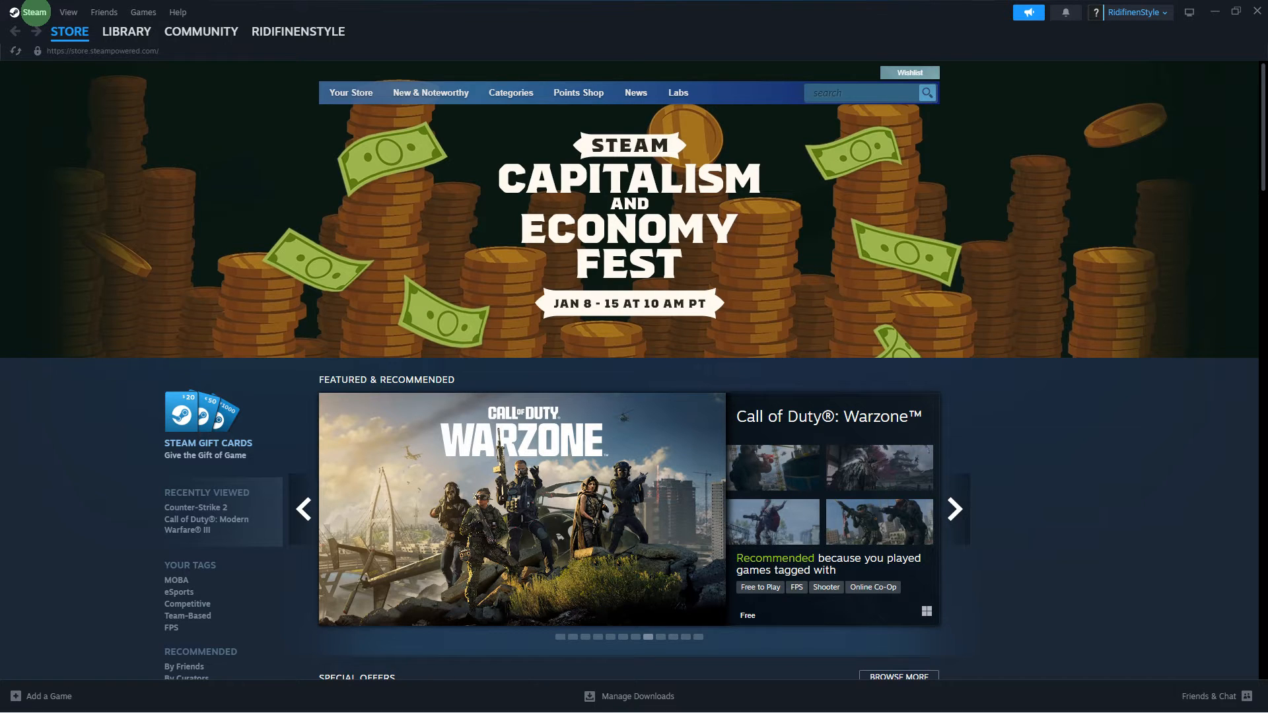
{"action": "mouse_move", "coordinate": [37, 13]}
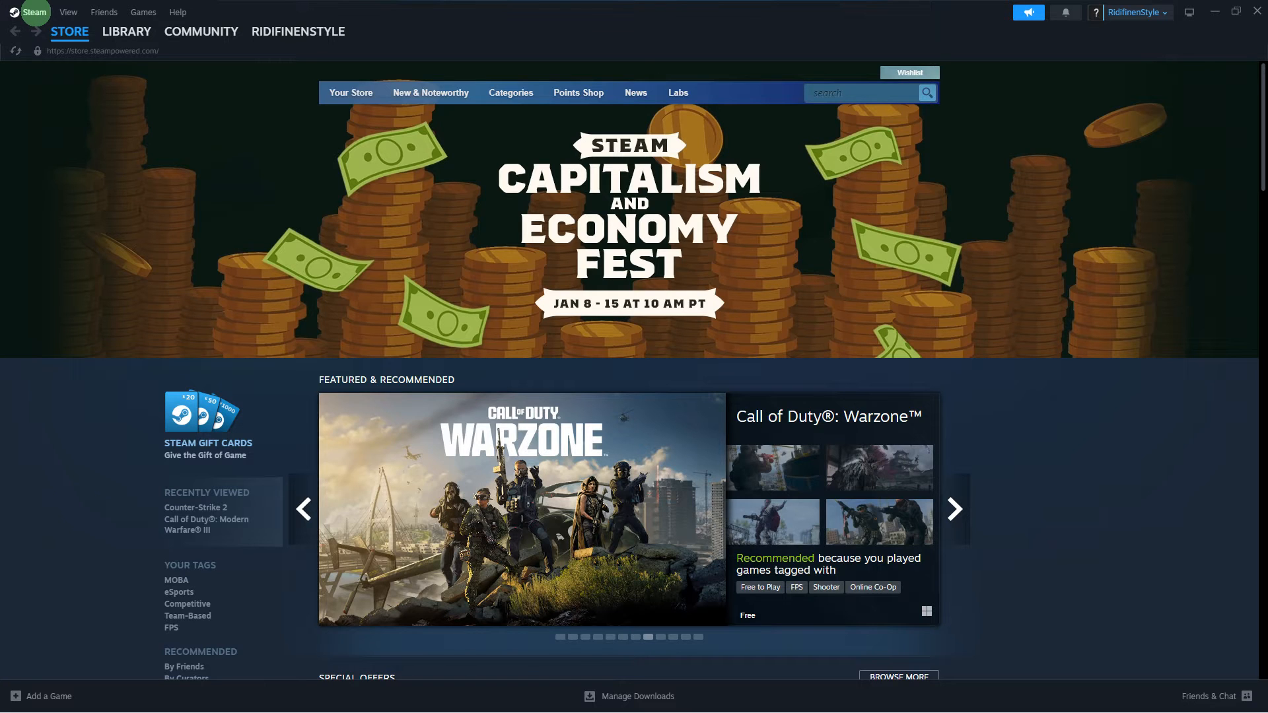
{"action": "left_click", "coordinate": [27, 12]}
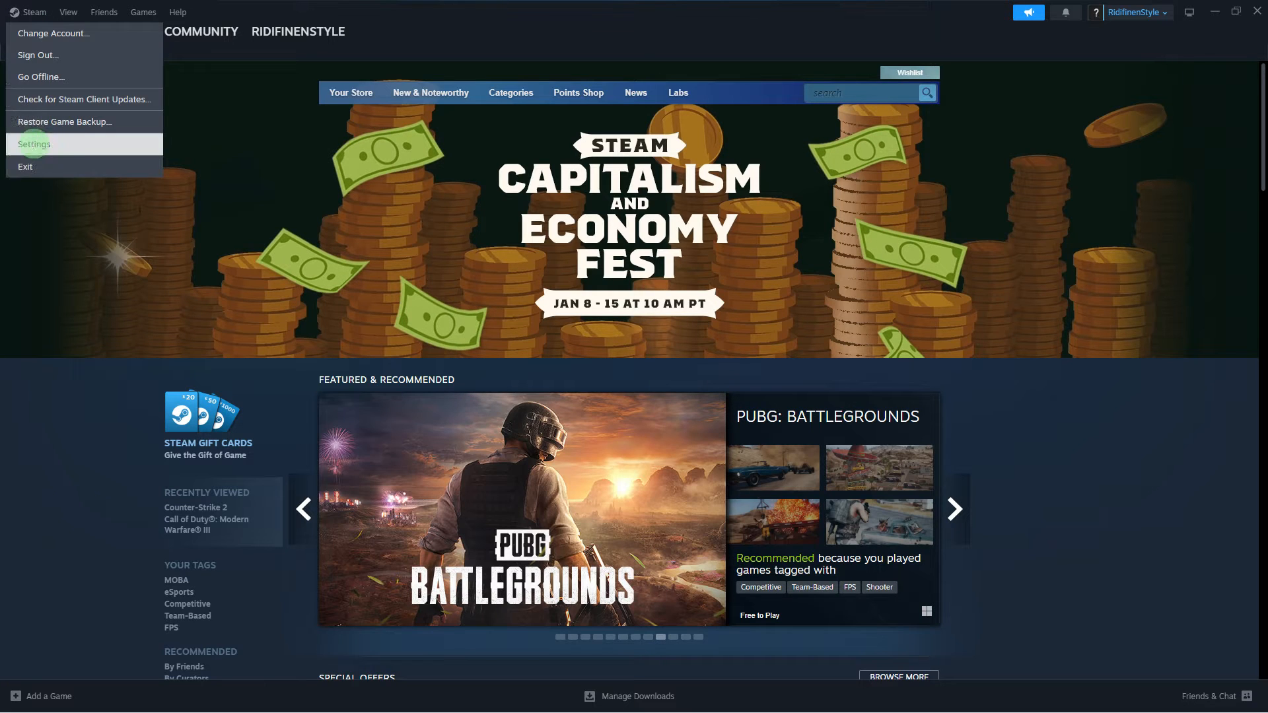
{"action": "left_click", "coordinate": [33, 143]}
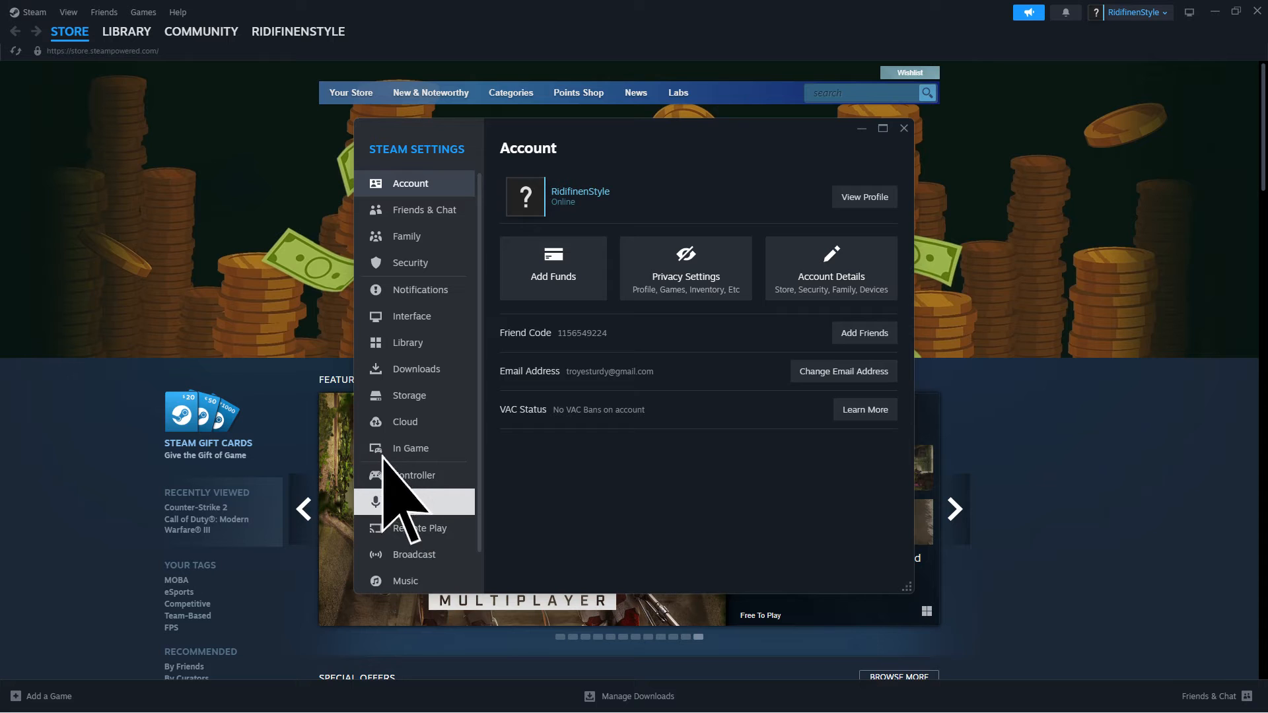
{"action": "left_click", "coordinate": [404, 502]}
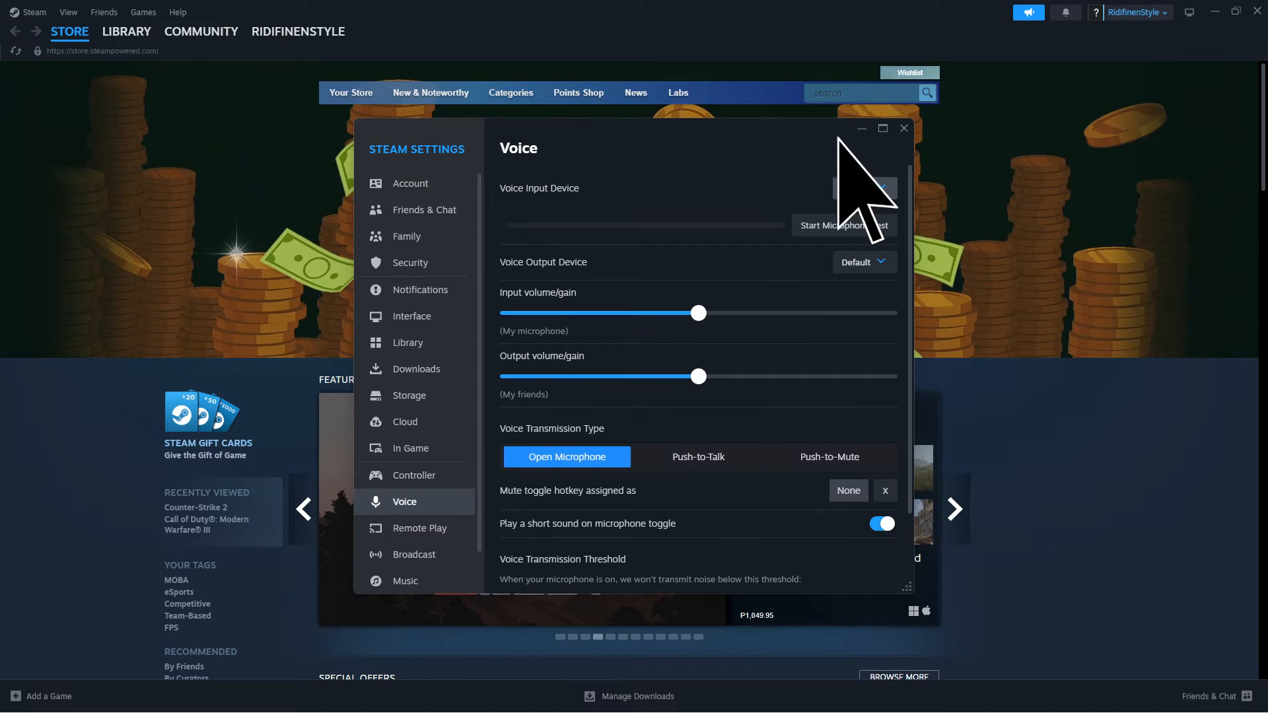
{"action": "left_click", "coordinate": [864, 187]}
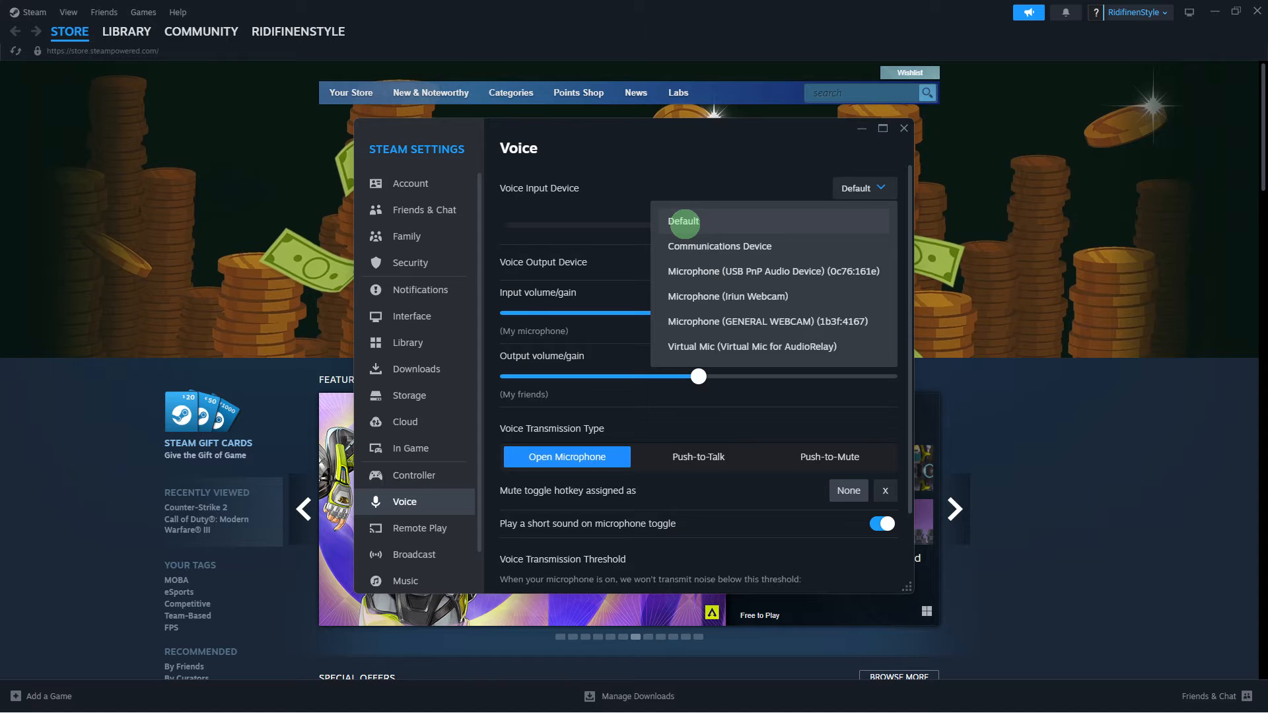
{"action": "mouse_move", "coordinate": [671, 212]}
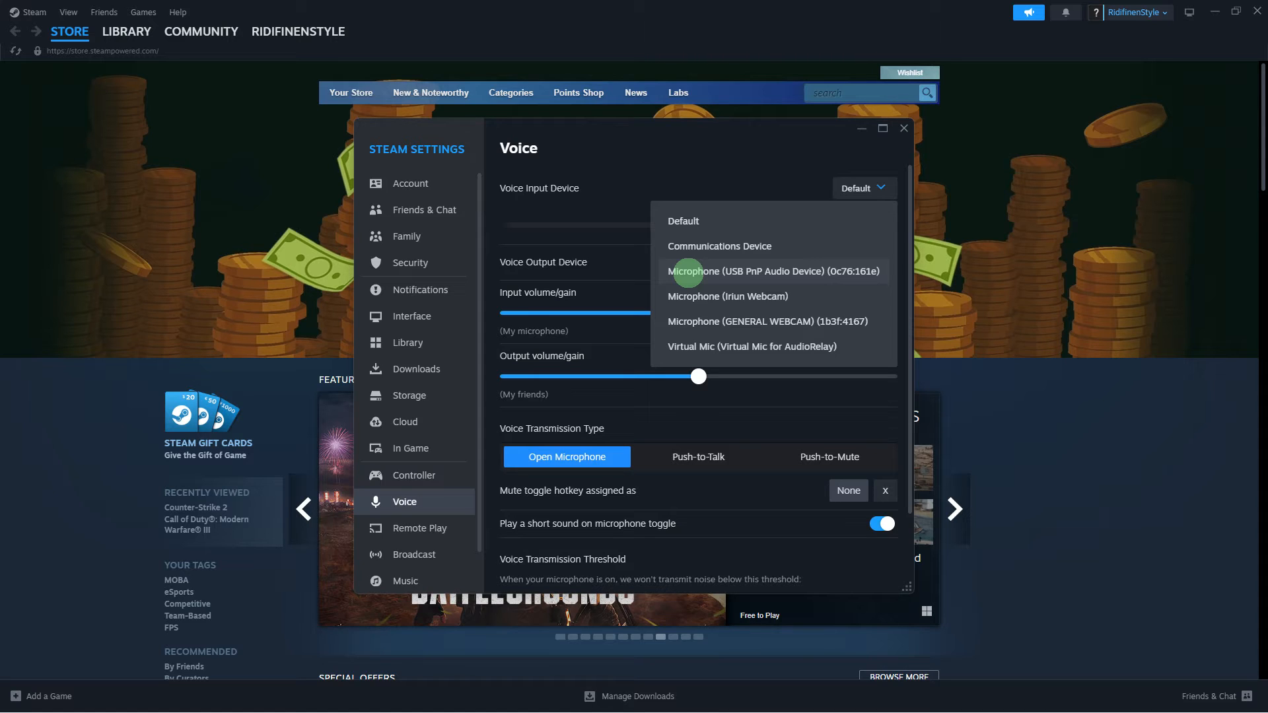
- Select Microphone (USB PnP Audio Device) for voice input and enable the in-game Steam Overlay
{"action": "left_click", "coordinate": [410, 449]}
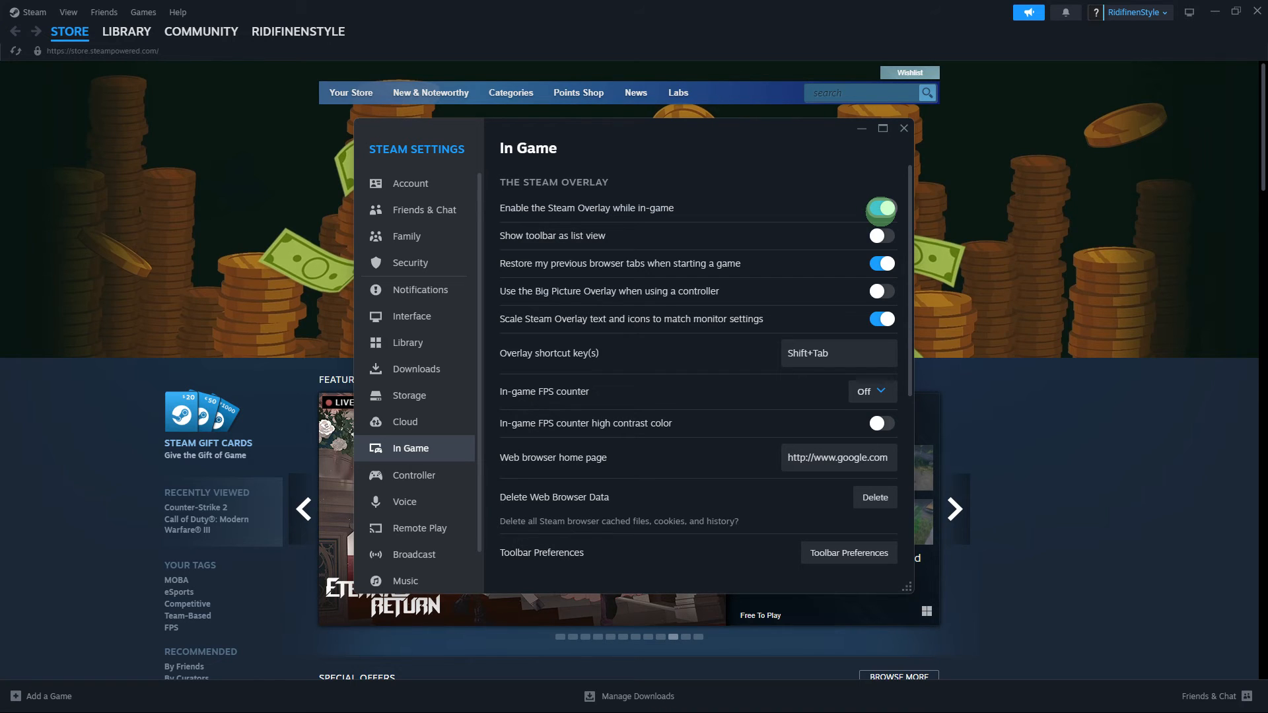
{"action": "left_click", "coordinate": [904, 128]}
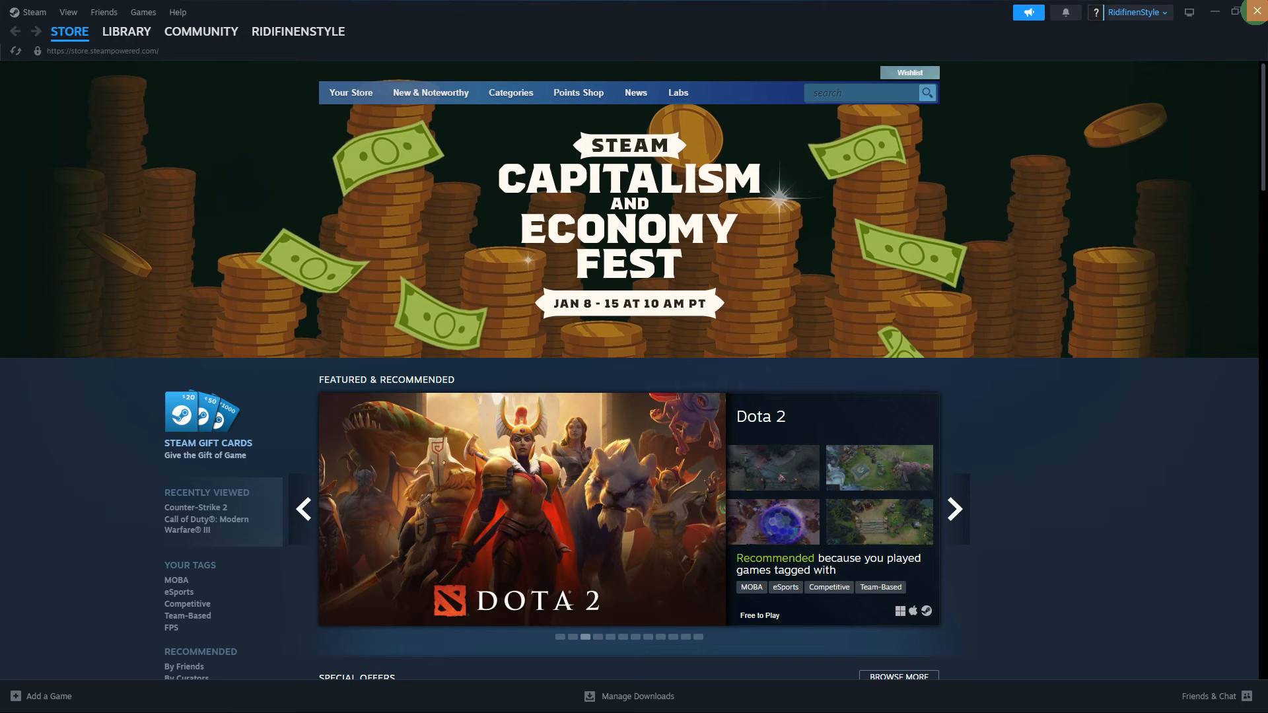
- Show the Task View overview of open windows: Steam, Google Docs, Settings, Adobe Audition
{"action": "key", "text": "alt+tab"}
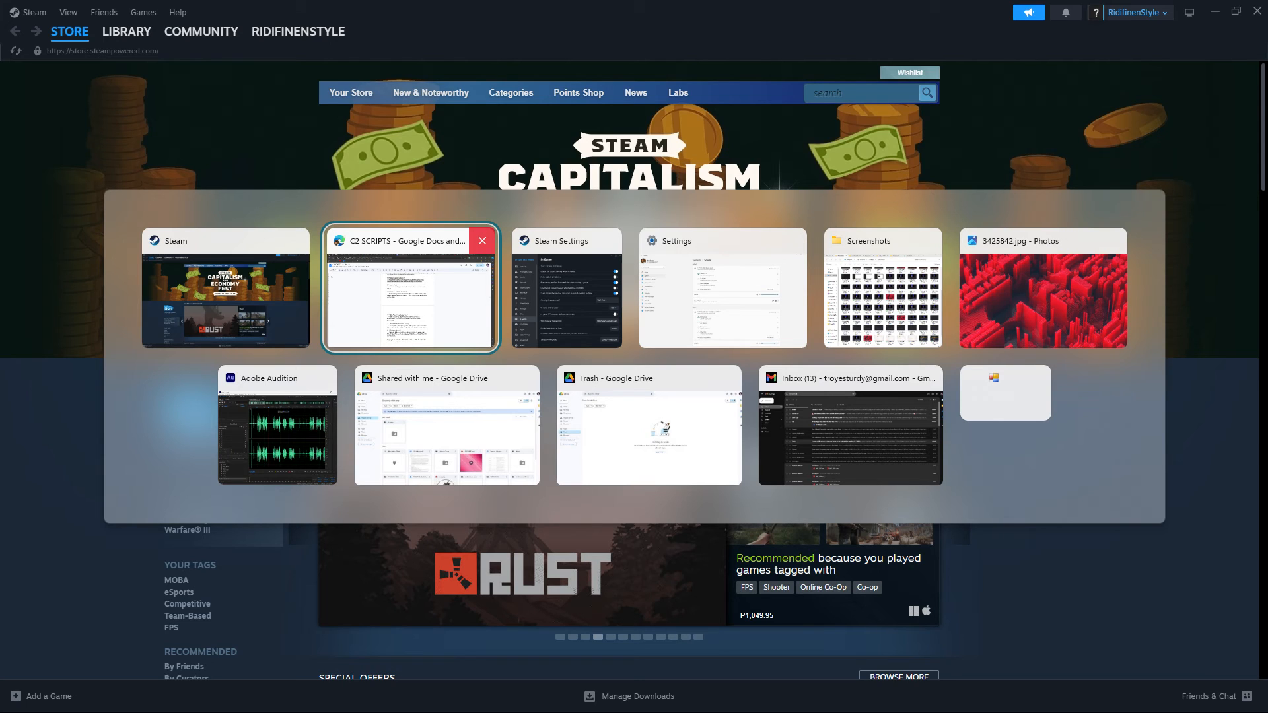
{"action": "mouse_move", "coordinate": [475, 230]}
{"action": "type", "text": "steam"}
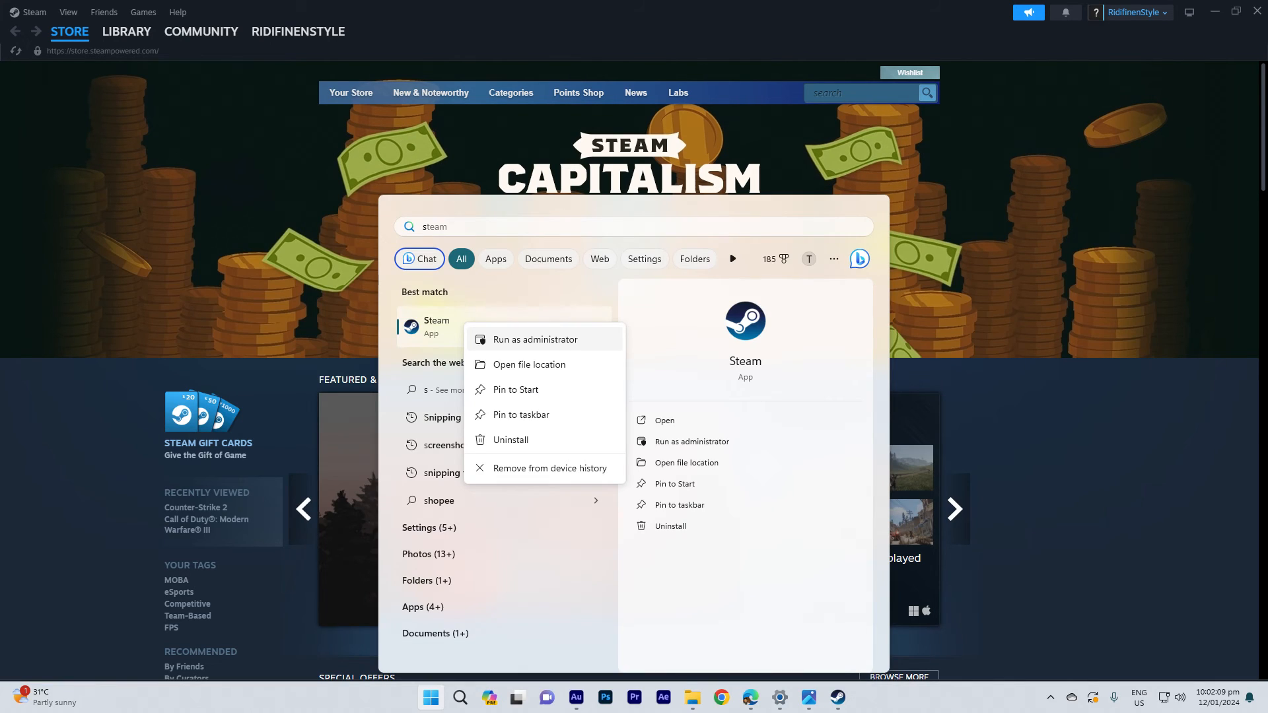
{"action": "mouse_move", "coordinate": [457, 336]}
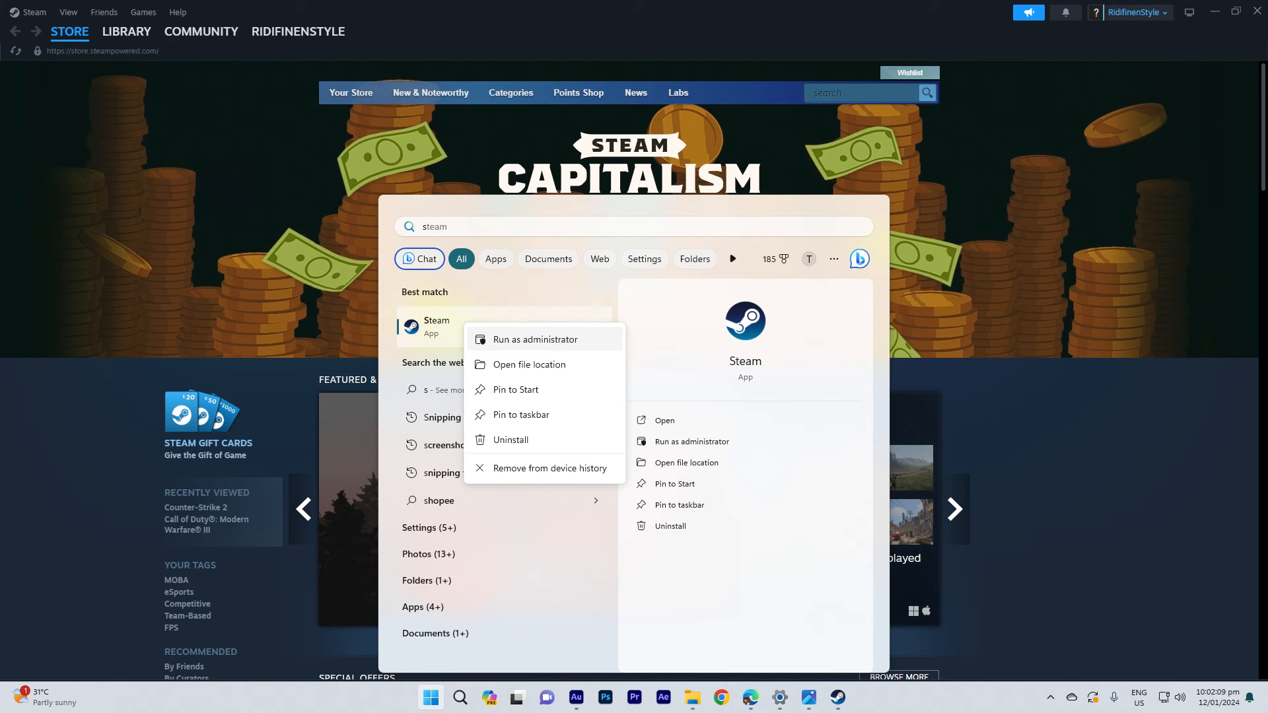
{"action": "mouse_move", "coordinate": [528, 346]}
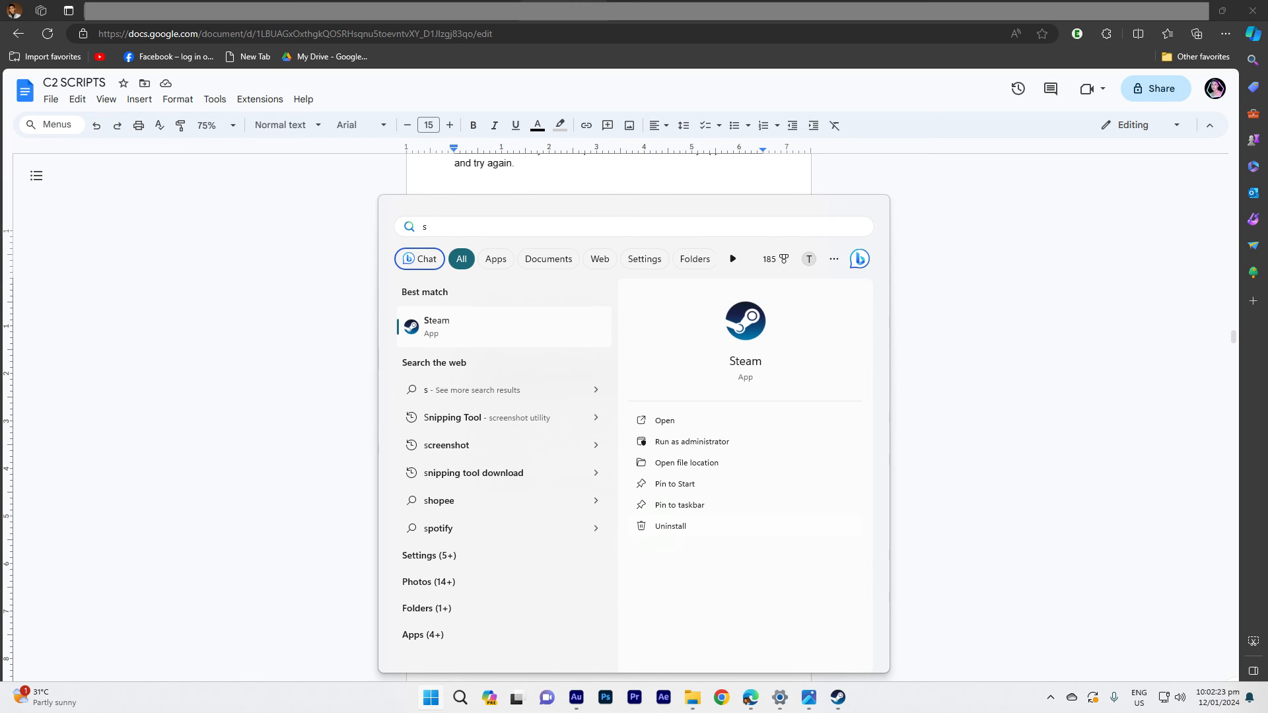
{"action": "mouse_move", "coordinate": [645, 483]}
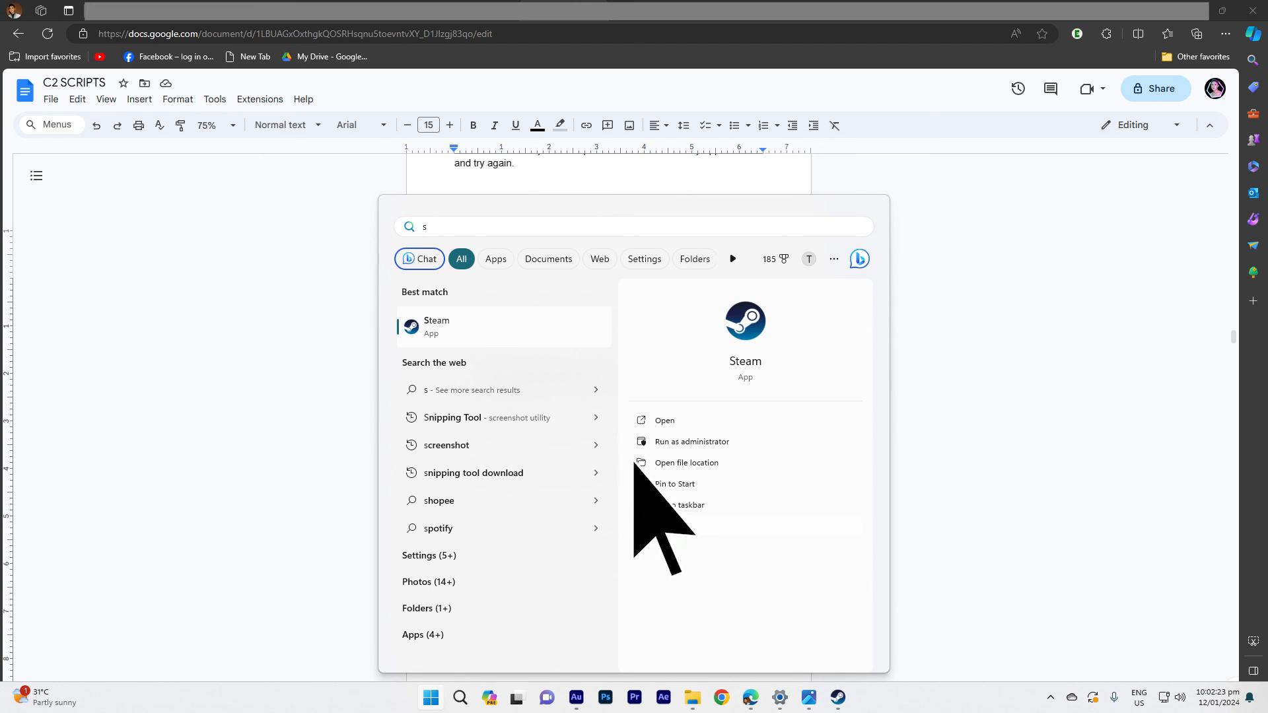